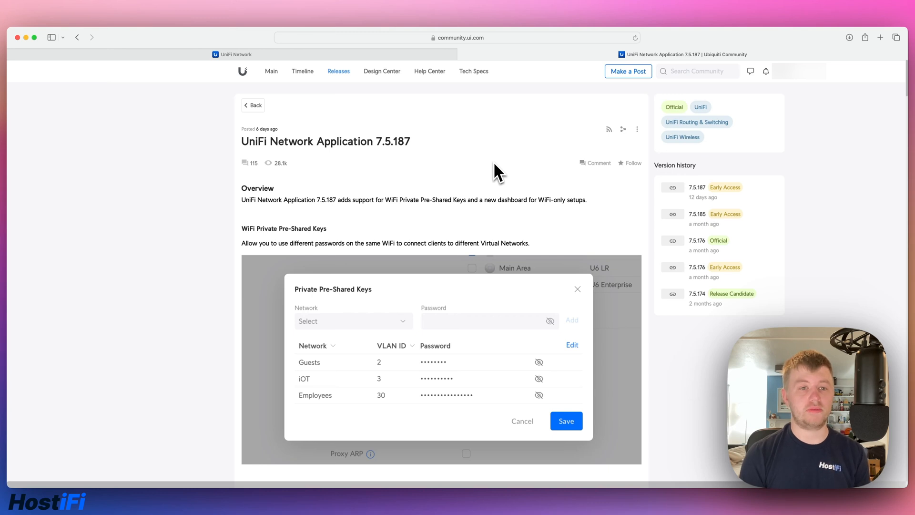
pyautogui.moveTo(489, 98)
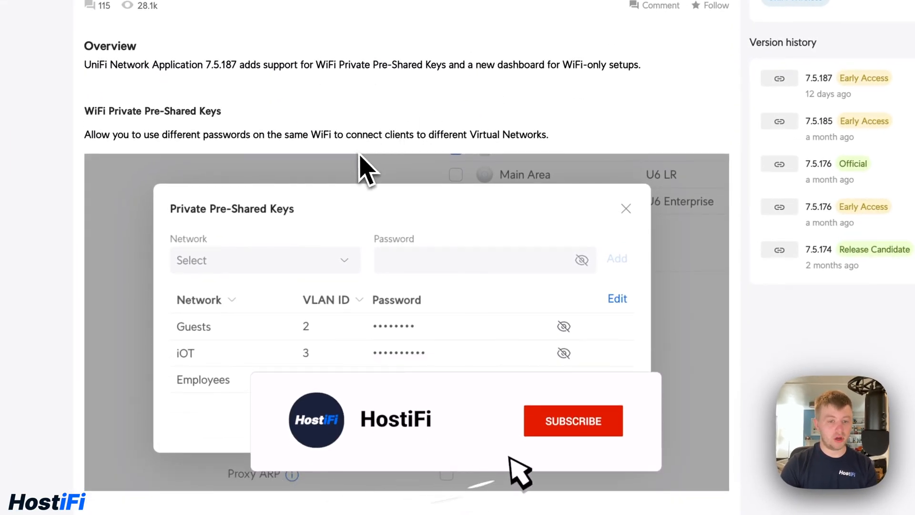
# Scroll the 7.5.187 release post past Private Pre-Shared Keys to the WiFi-only dashboard section.
pyautogui.click(572, 420)
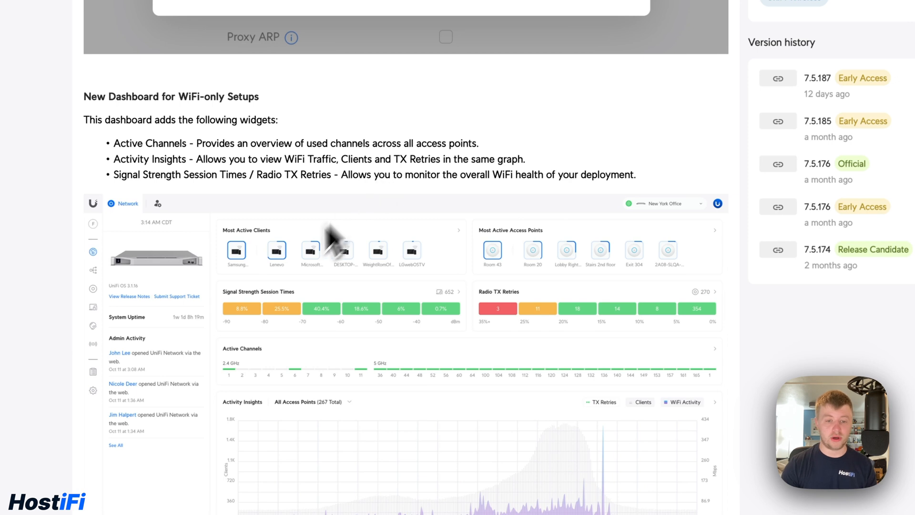
pyautogui.moveTo(307, 313)
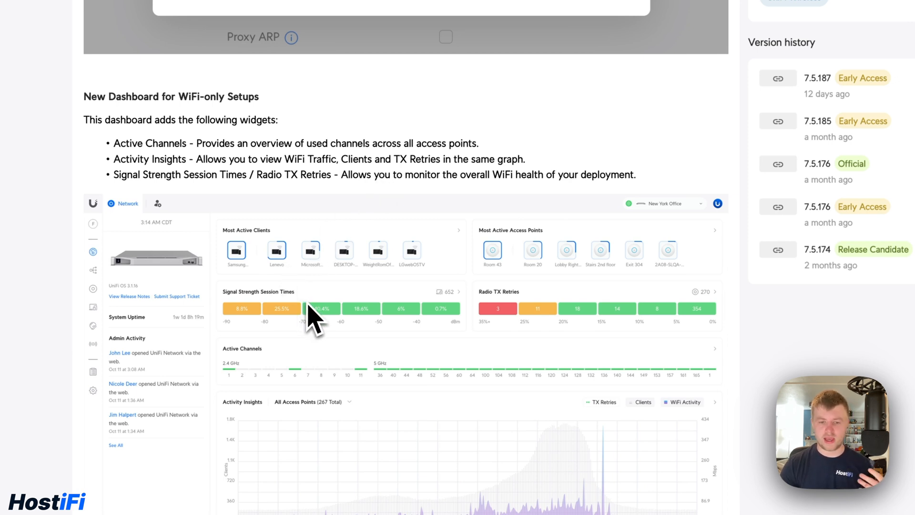
pyautogui.moveTo(423, 385)
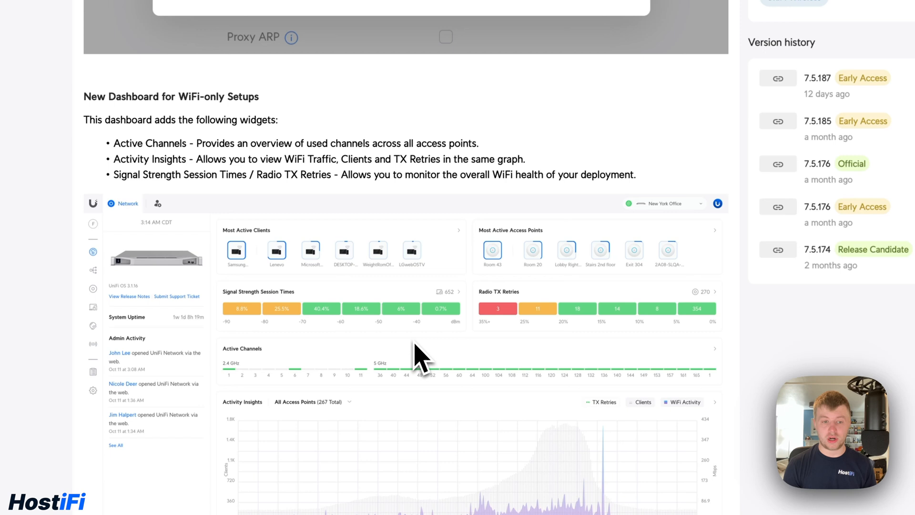
pyautogui.moveTo(420, 338)
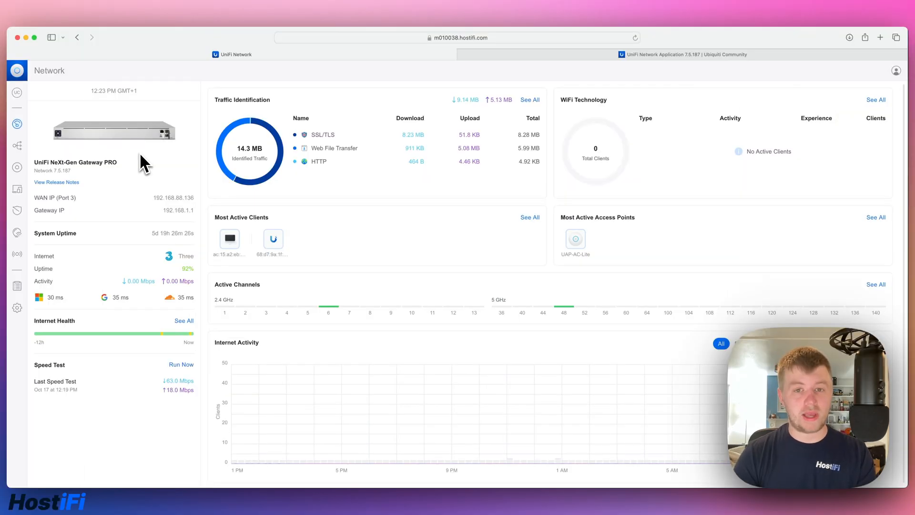
pyautogui.moveTo(17, 285)
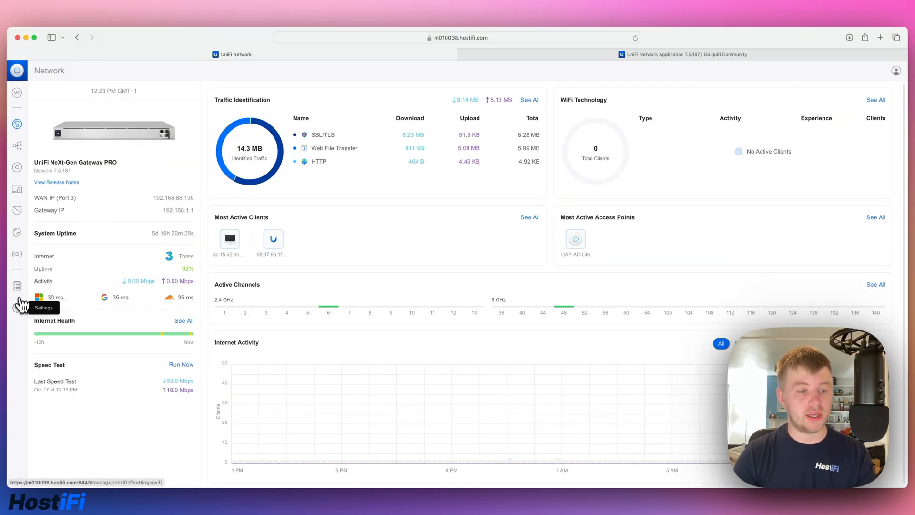
# Go to Settings so the WiFi page lists the HostiFi, Guest and IoT networks.
pyautogui.click(17, 307)
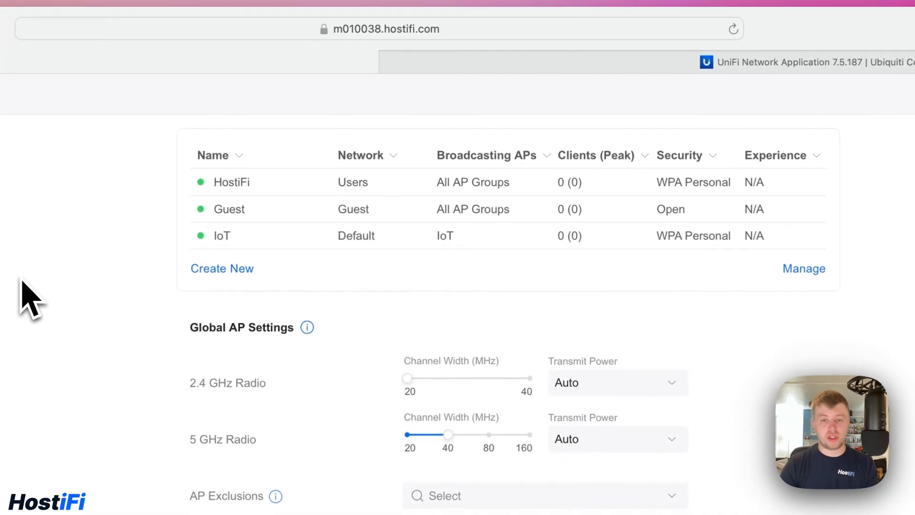
# Create a new WiFi, switch Advanced to Manual and enable Private Pre-Shared Keys.
pyautogui.click(222, 267)
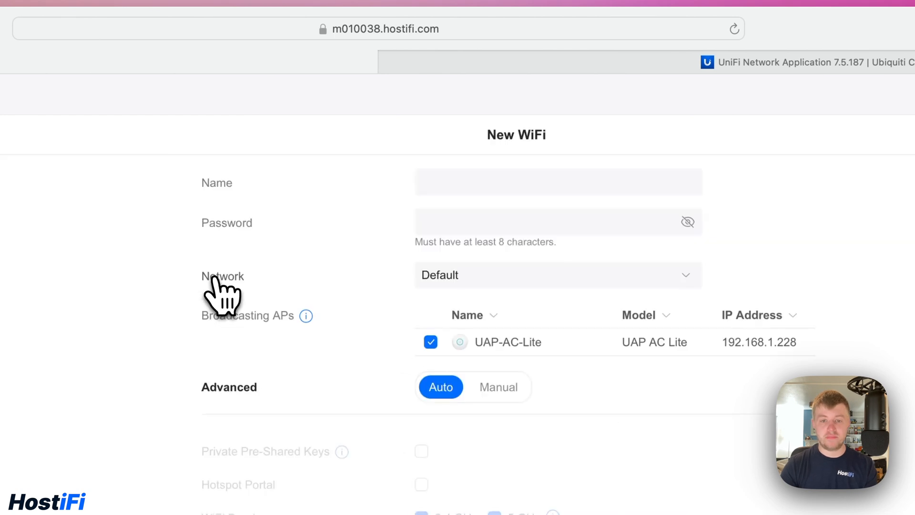
pyautogui.click(498, 386)
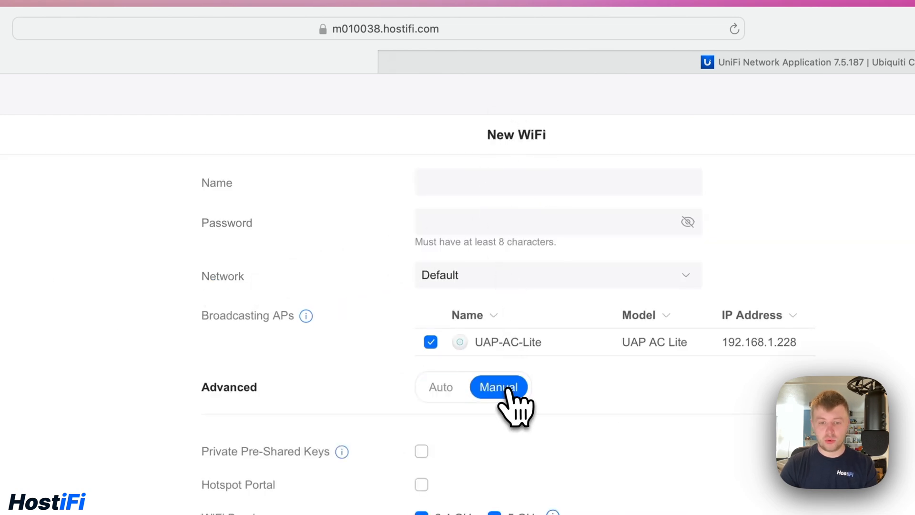
pyautogui.scroll(-3)
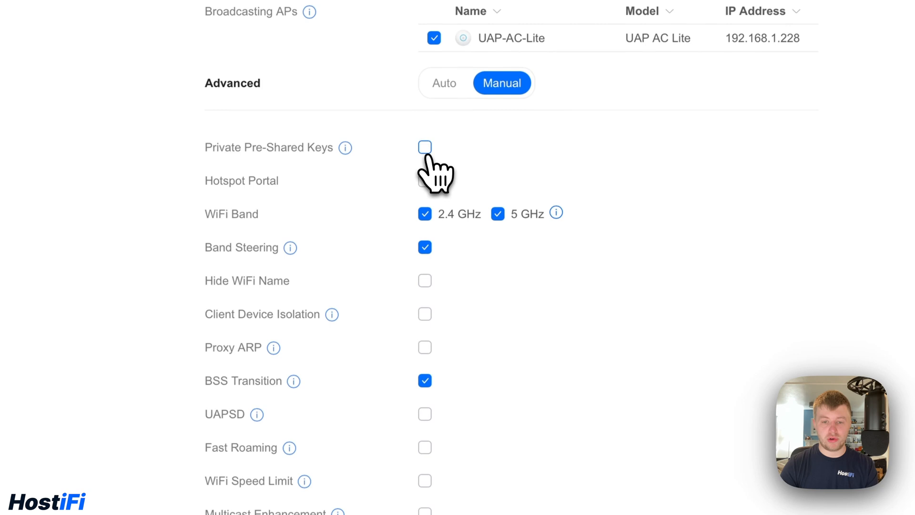
pyautogui.moveTo(345, 147)
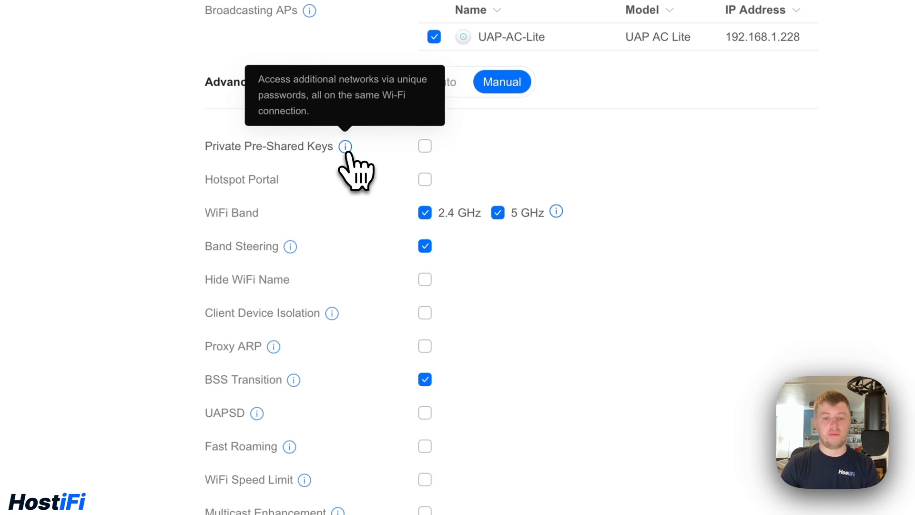
pyautogui.moveTo(425, 146)
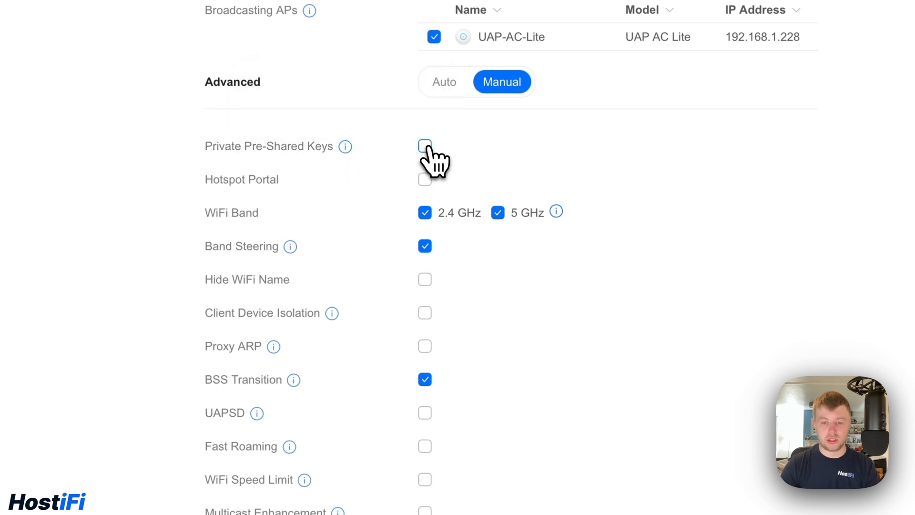
pyautogui.click(424, 145)
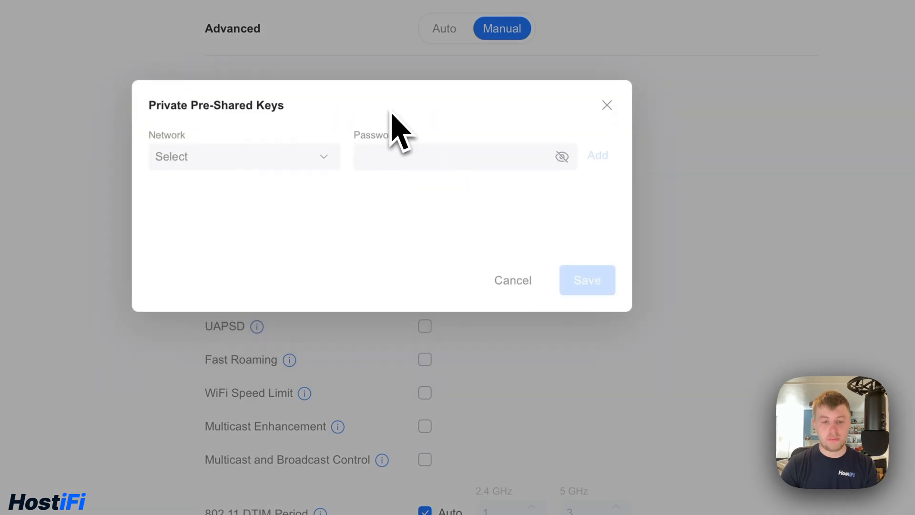
# Add a private pre-shared key with its password routed to the Users network (VLAN 2).
pyautogui.click(243, 156)
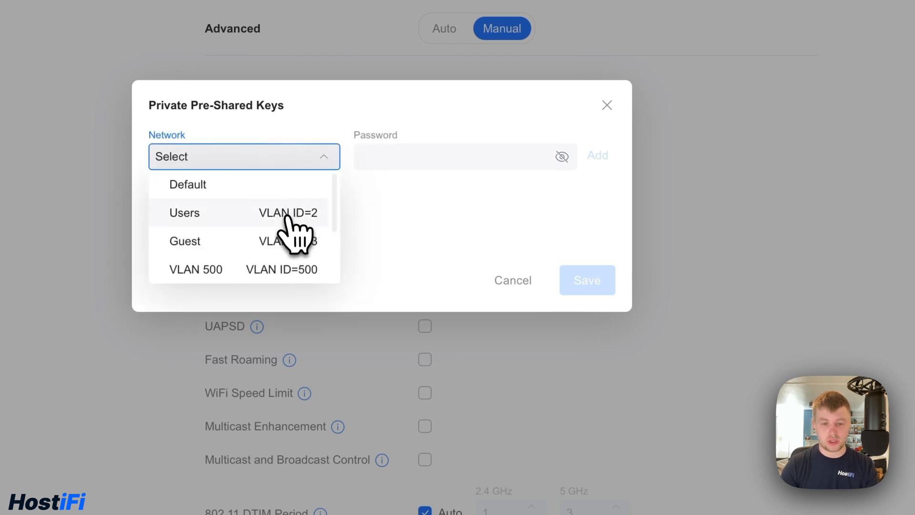
pyautogui.click(184, 213)
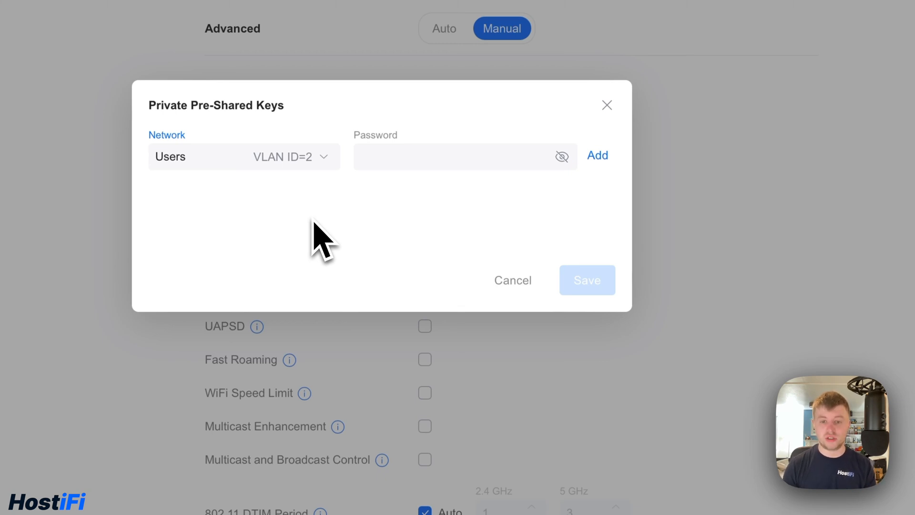
pyautogui.click(464, 156)
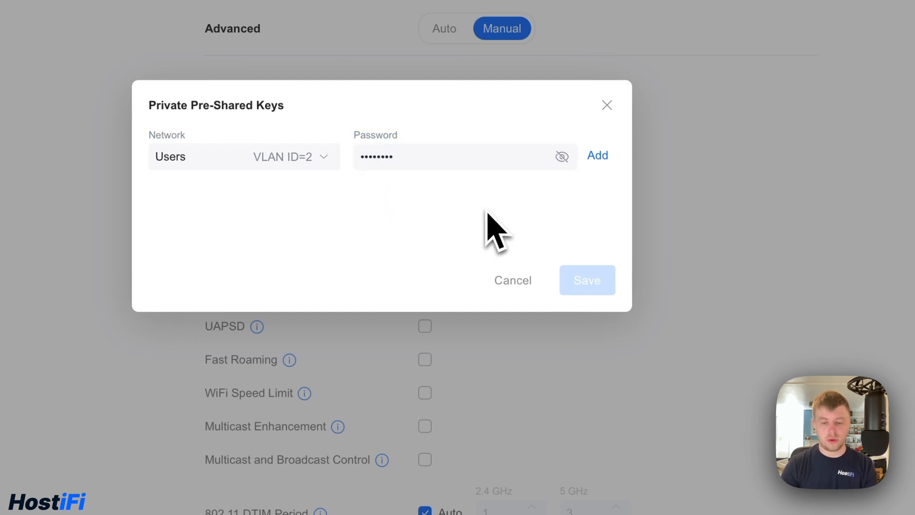
pyautogui.click(596, 155)
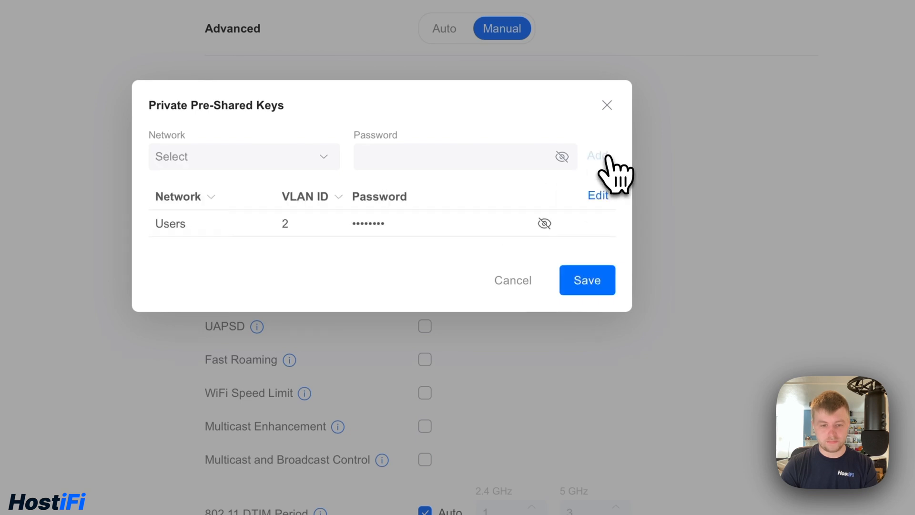
# Add a second private pre-shared key with its password routed to the Guest network (VLAN 3).
pyautogui.click(243, 157)
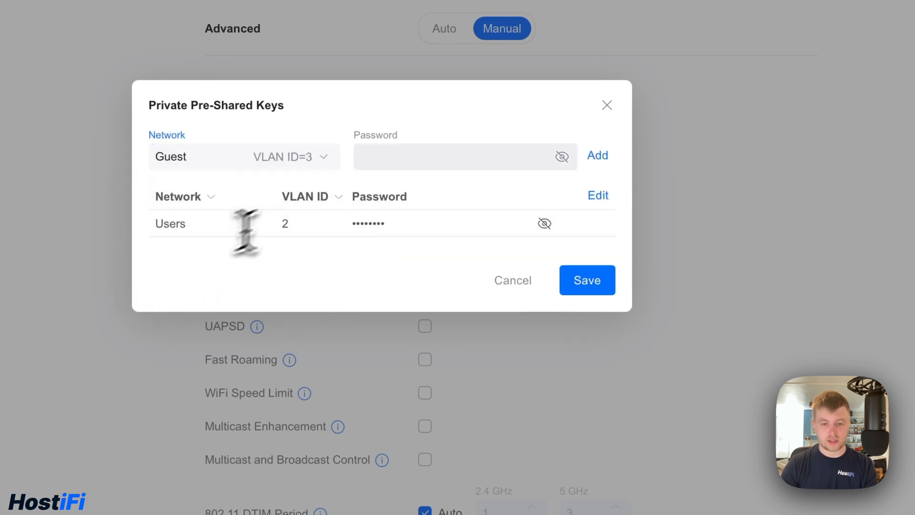
pyautogui.write('•••')
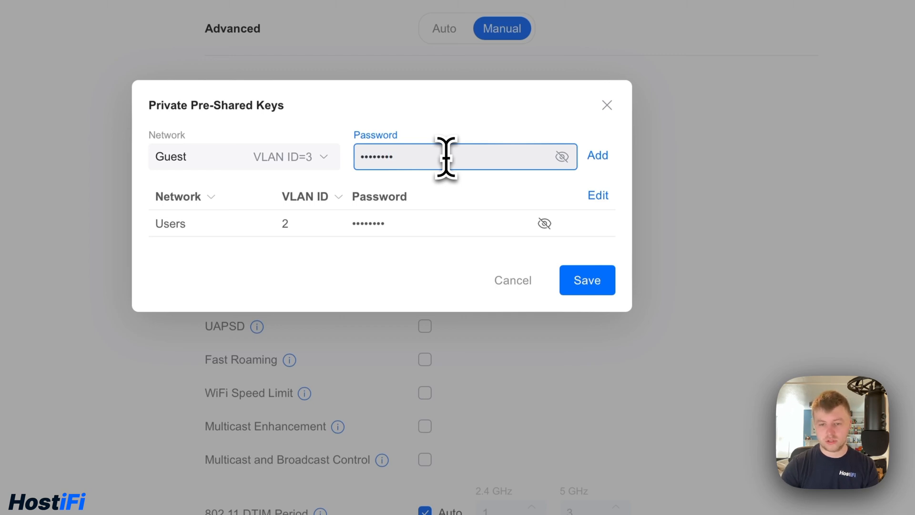
pyautogui.click(597, 154)
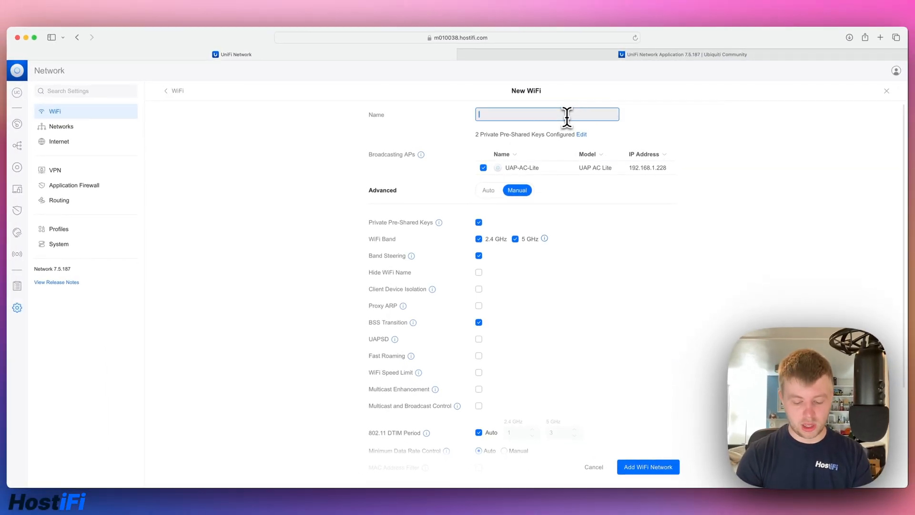
# Name the WiFi 'HostiFi Office' and add the network.
pyautogui.write('HostiFi Office')
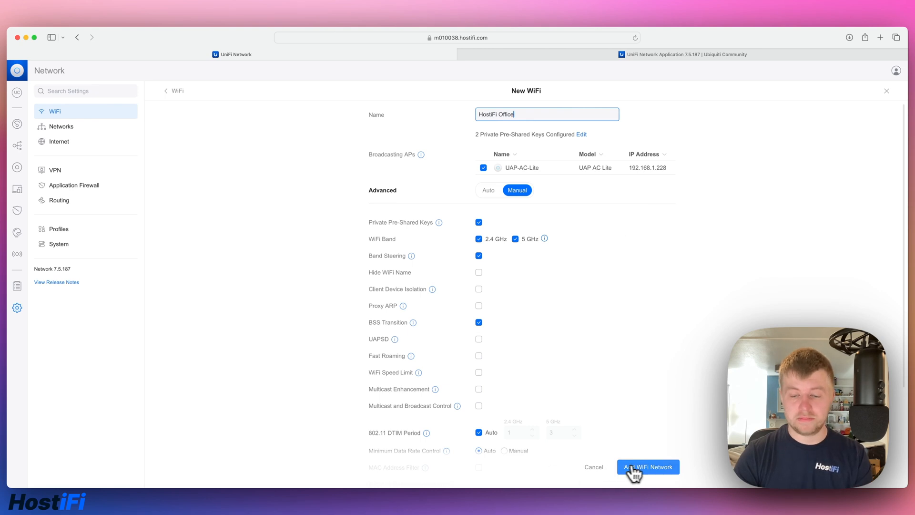
pyautogui.click(646, 466)
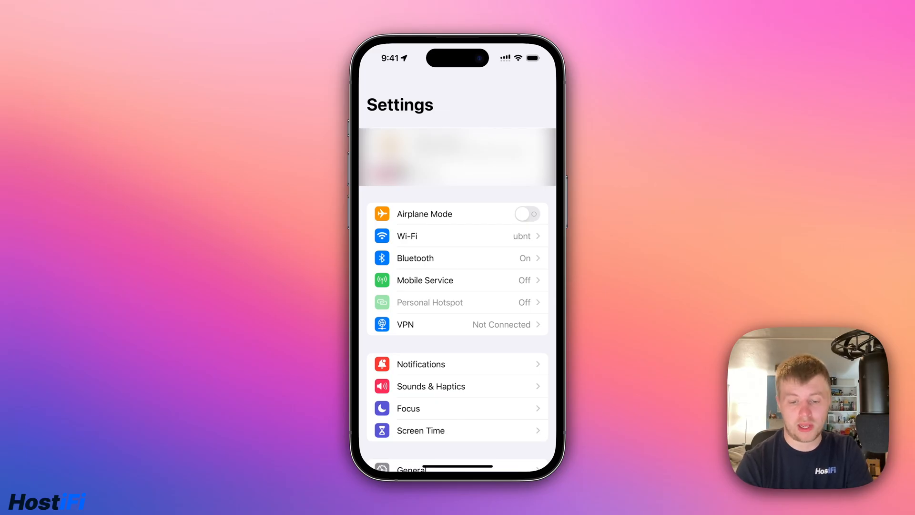
# Join HostiFi Office on the iPhone with the first key and view its details showing IP 192.168.3.201.
pyautogui.click(407, 235)
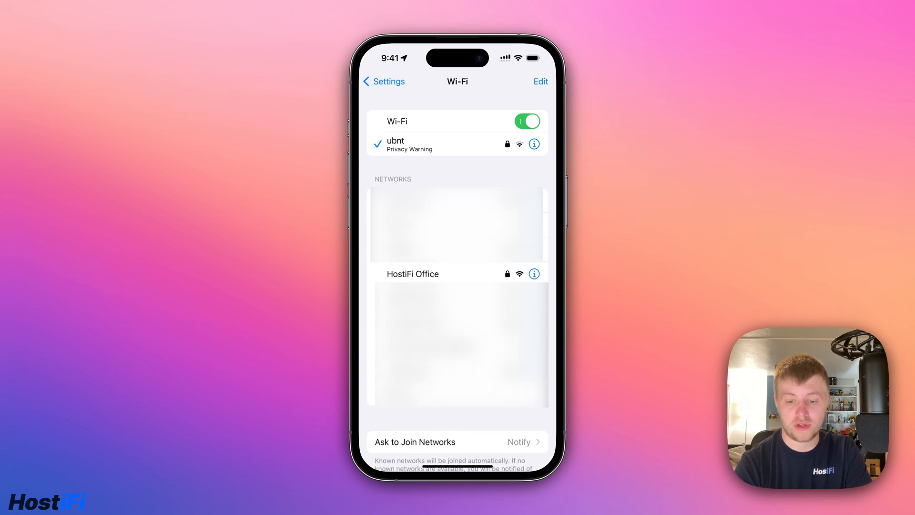
pyautogui.click(412, 274)
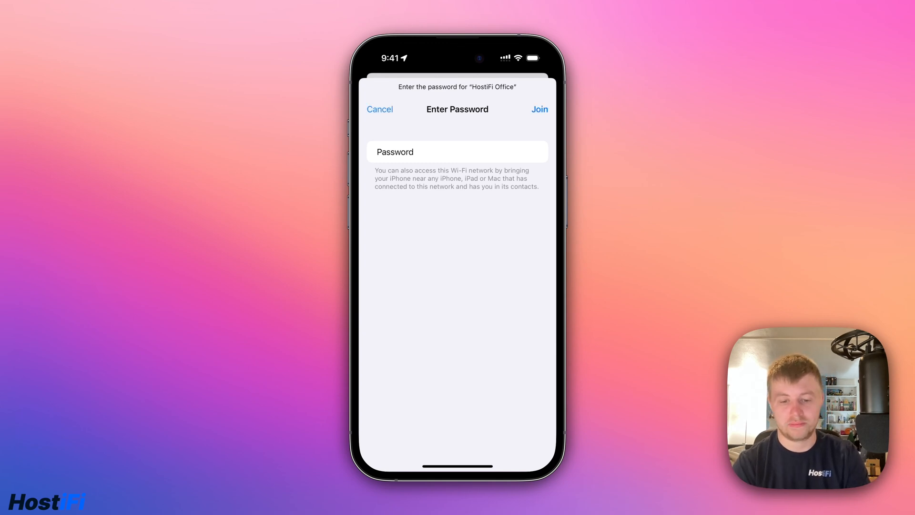
pyautogui.click(538, 109)
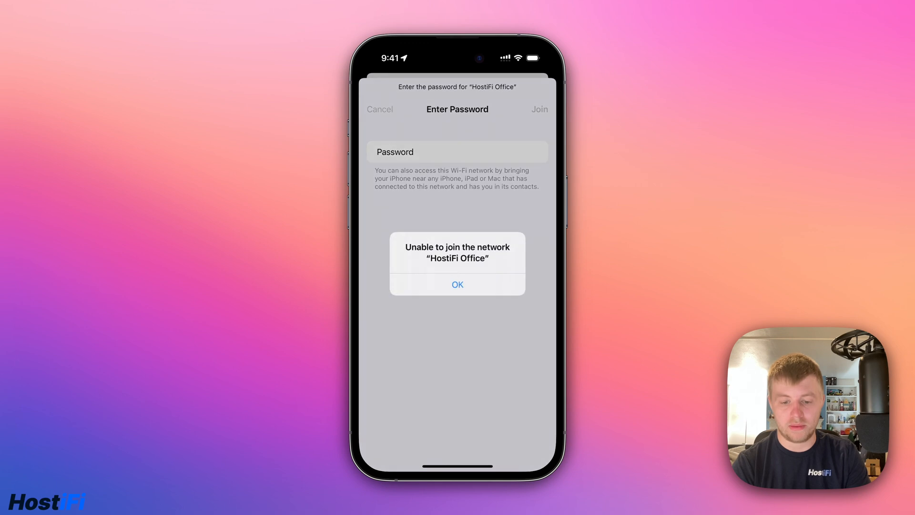
pyautogui.click(457, 284)
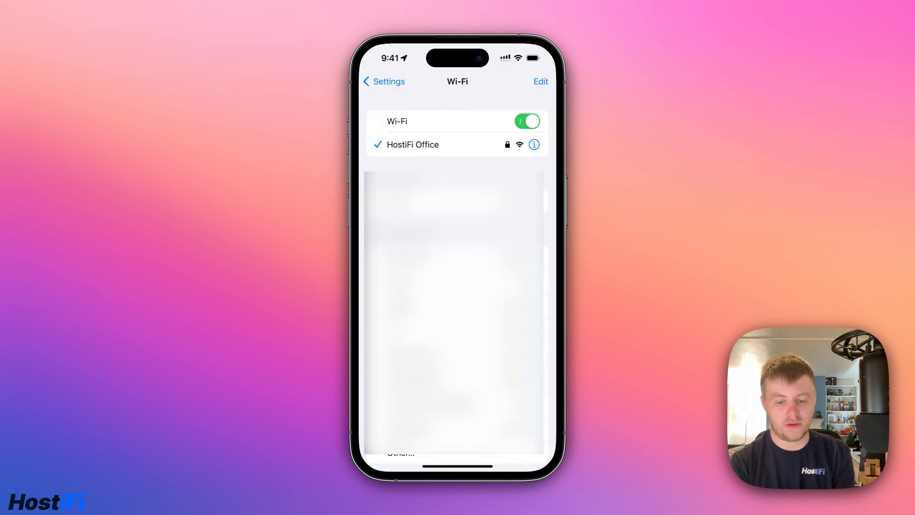
pyautogui.click(533, 144)
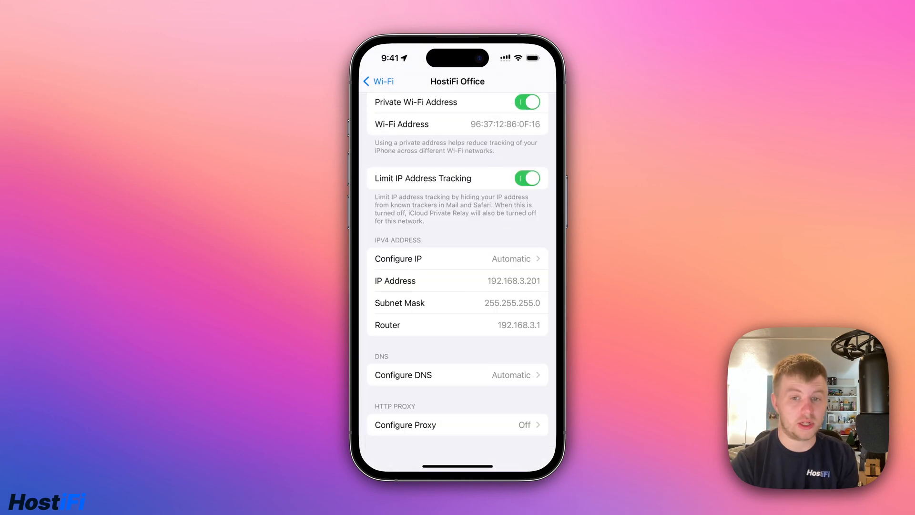
# Rejoin HostiFi Office with the second key and confirm the phone now gets 192.168.2.201.
pyautogui.click(378, 81)
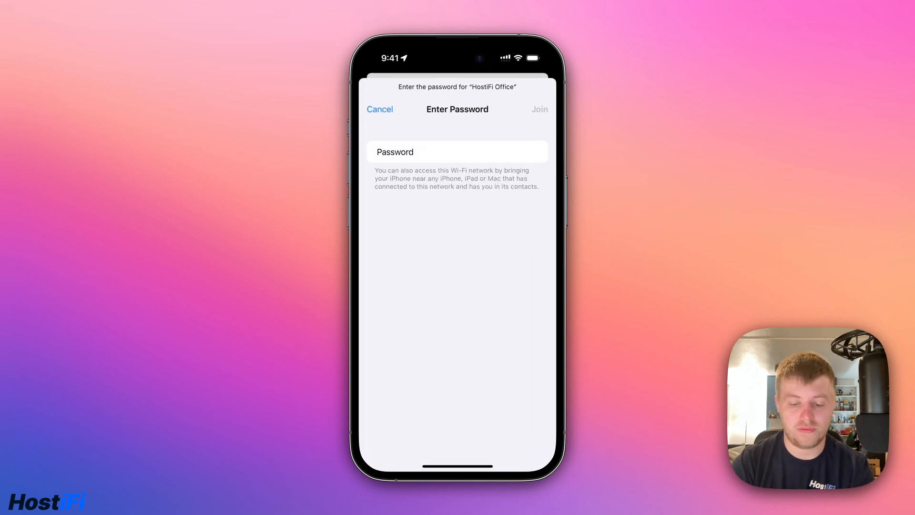
pyautogui.click(539, 109)
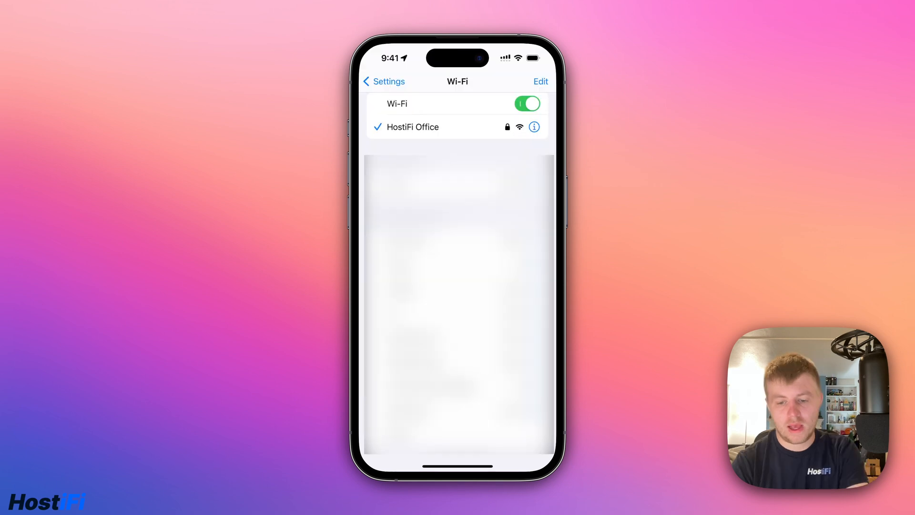
pyautogui.click(534, 127)
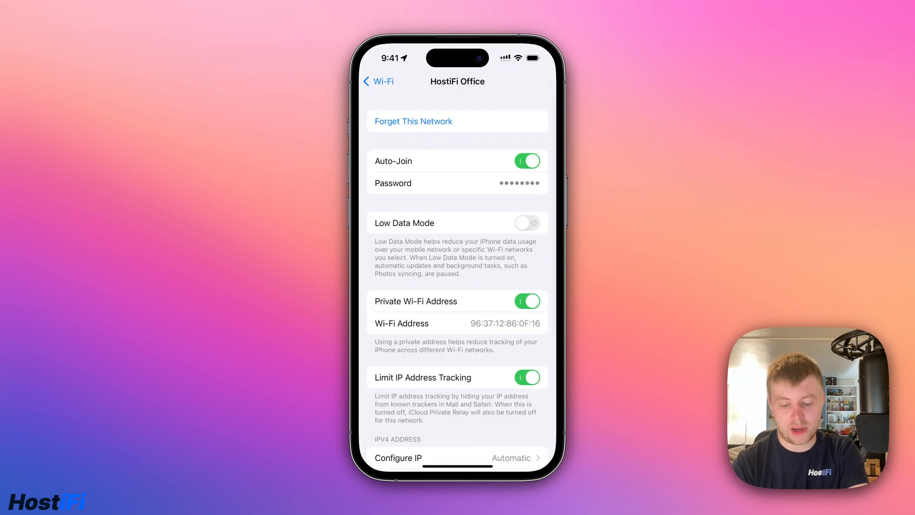
pyautogui.scroll(-3)
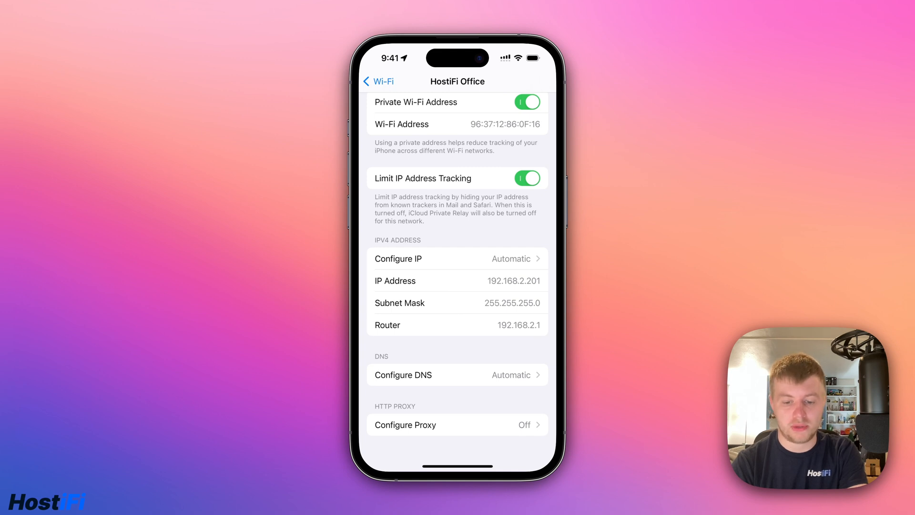
pyautogui.click(378, 81)
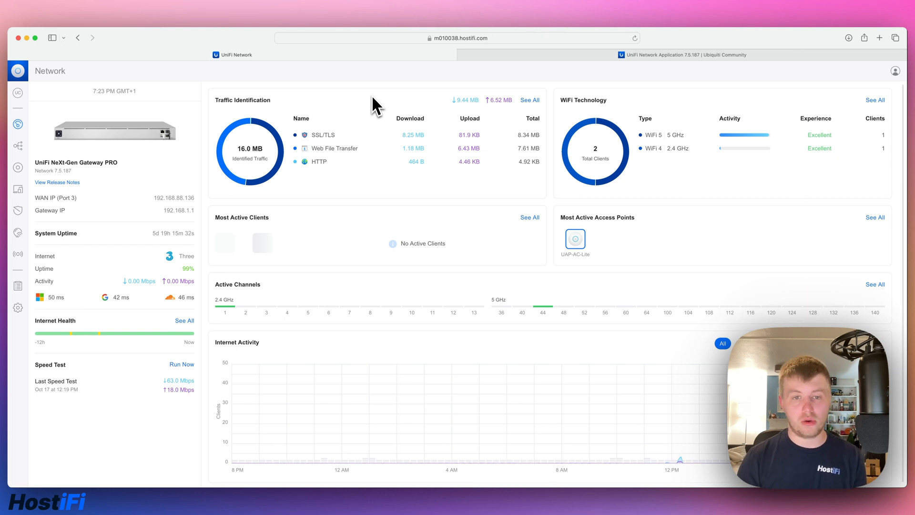
pyautogui.moveTo(698, 134)
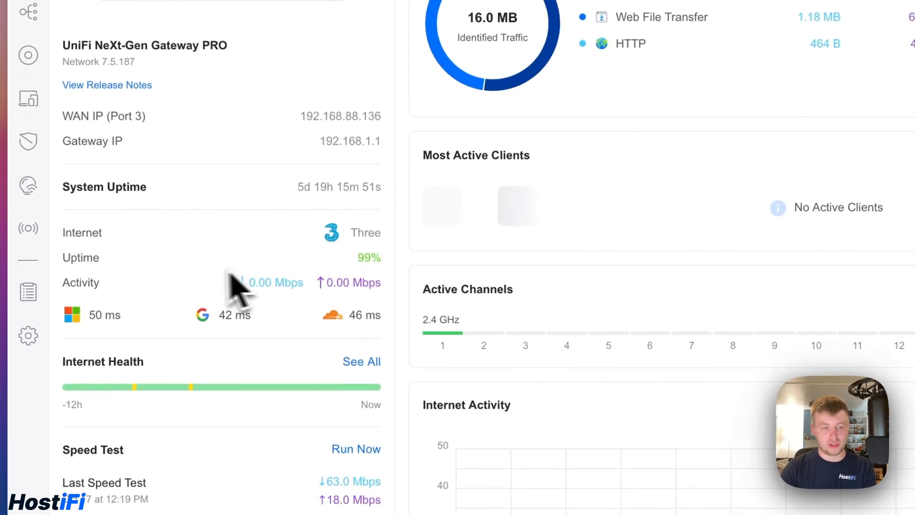
pyautogui.moveTo(286, 435)
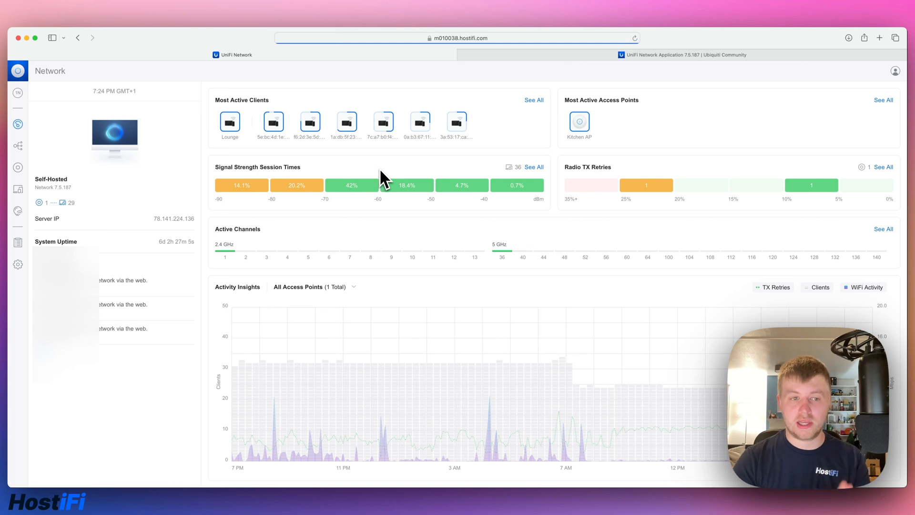
pyautogui.moveTo(440, 178)
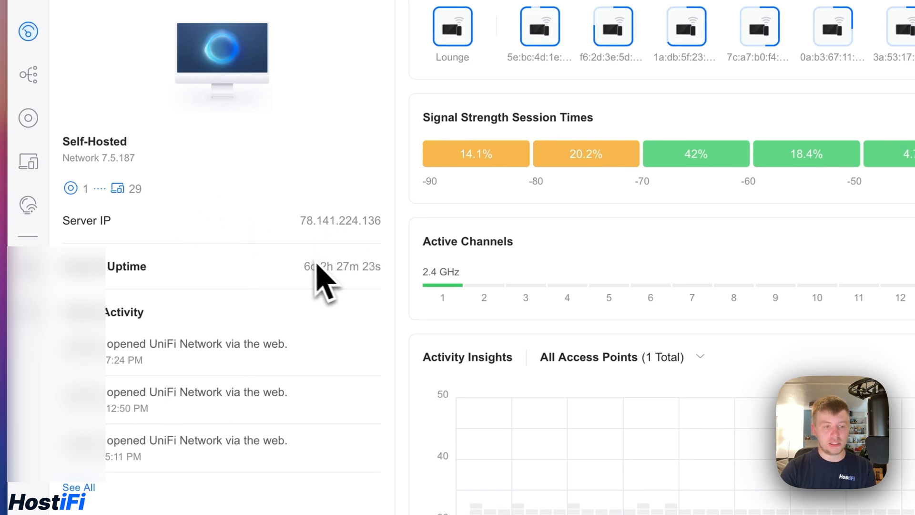
pyautogui.moveTo(146, 227)
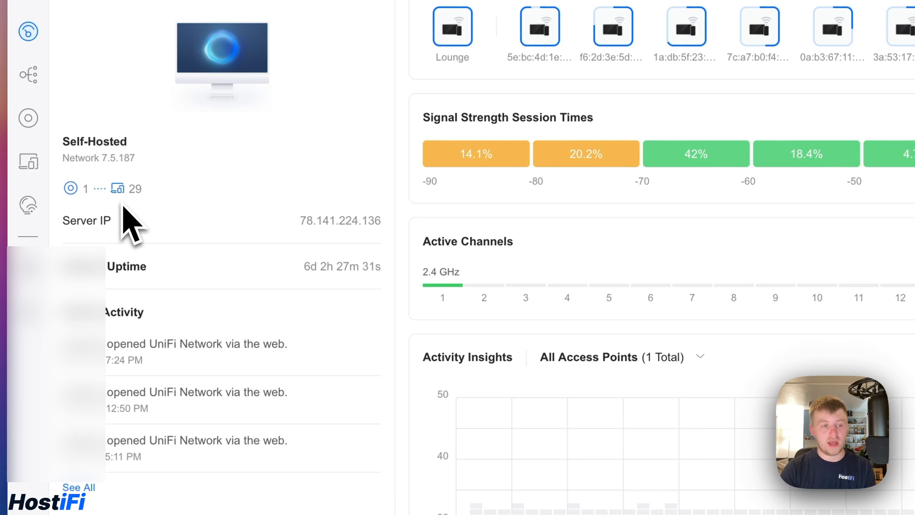
pyautogui.moveTo(117, 188)
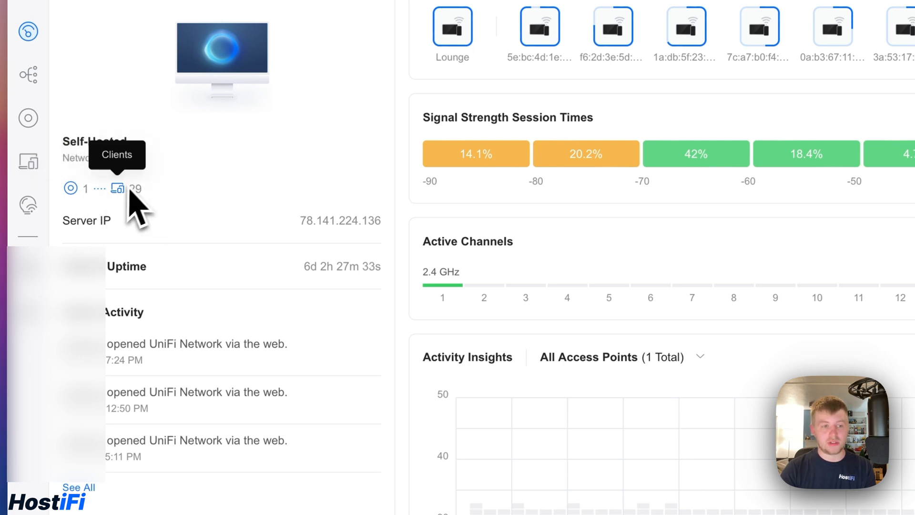
pyautogui.moveTo(199, 198)
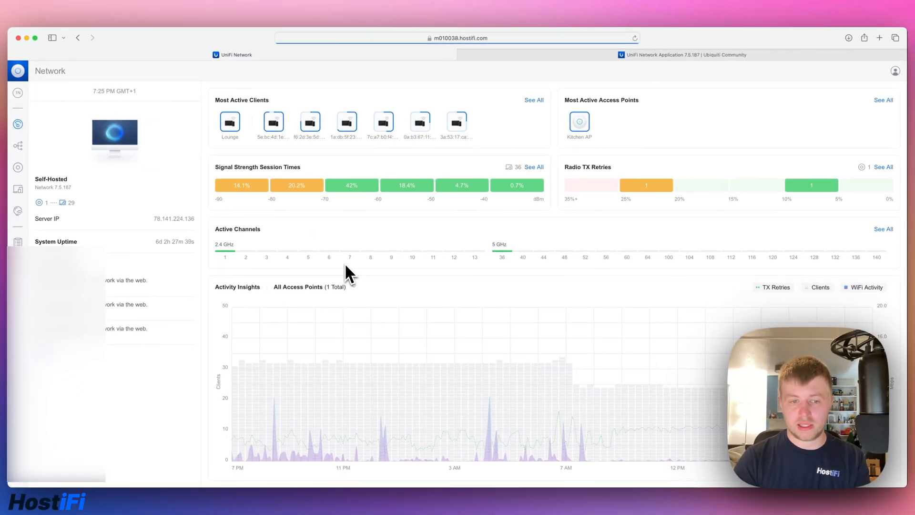
pyautogui.moveTo(508, 377)
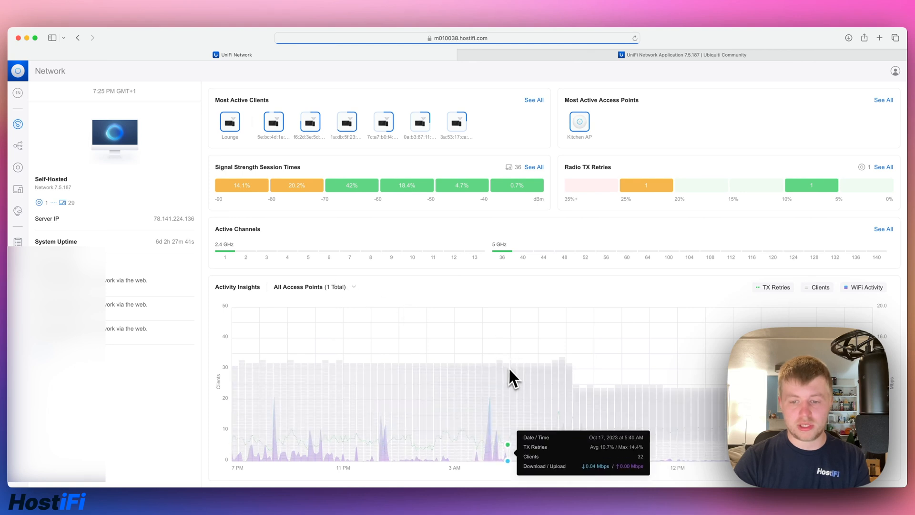
pyautogui.moveTo(537, 385)
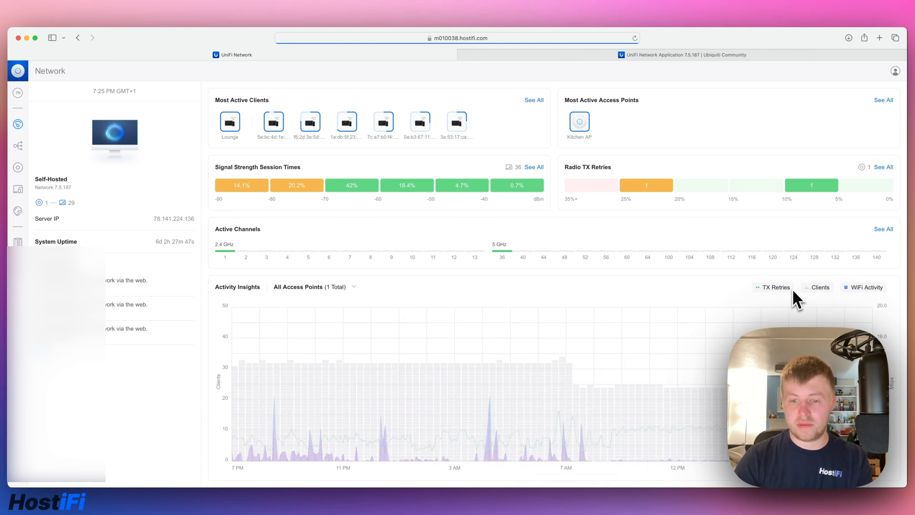
pyautogui.moveTo(495, 274)
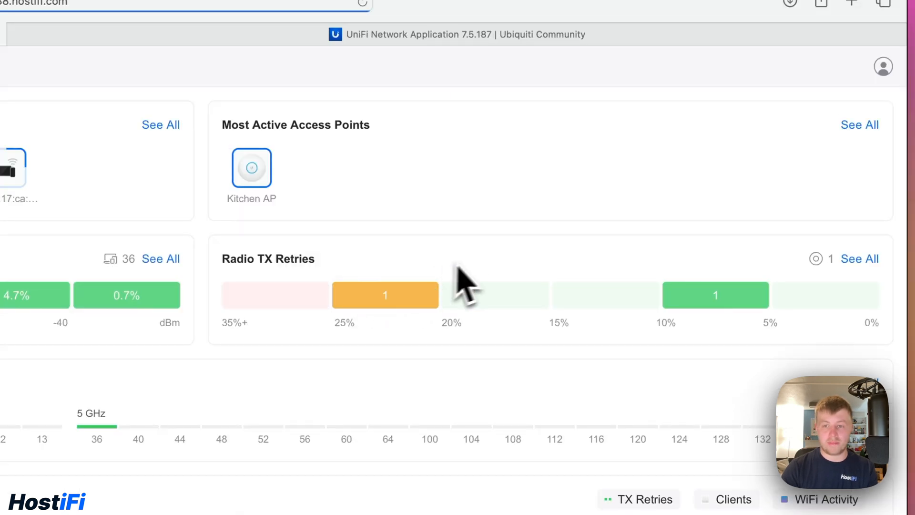
pyautogui.moveTo(481, 277)
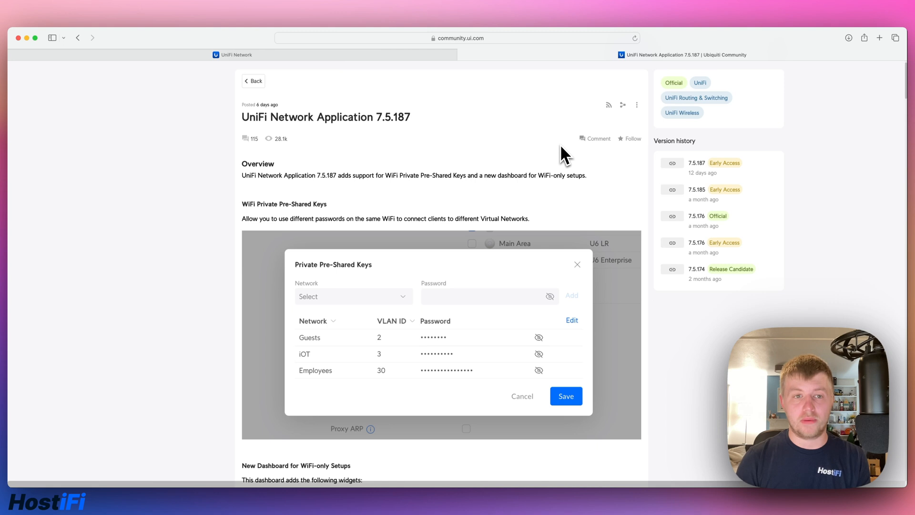
# Begin a Spotlight search with 'ho' entered over the release notes page.
pyautogui.write('ho')
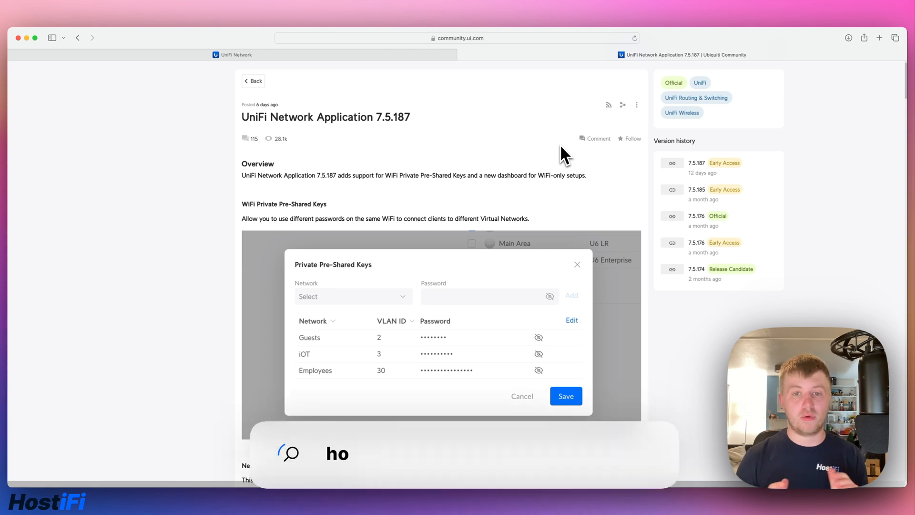